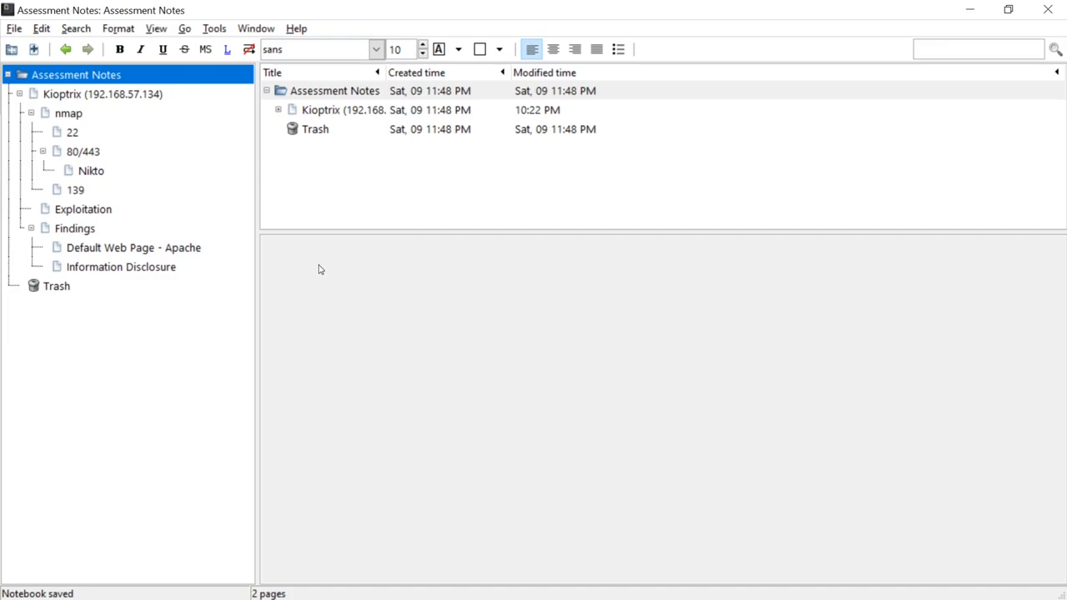
mouse_move(130, 247)
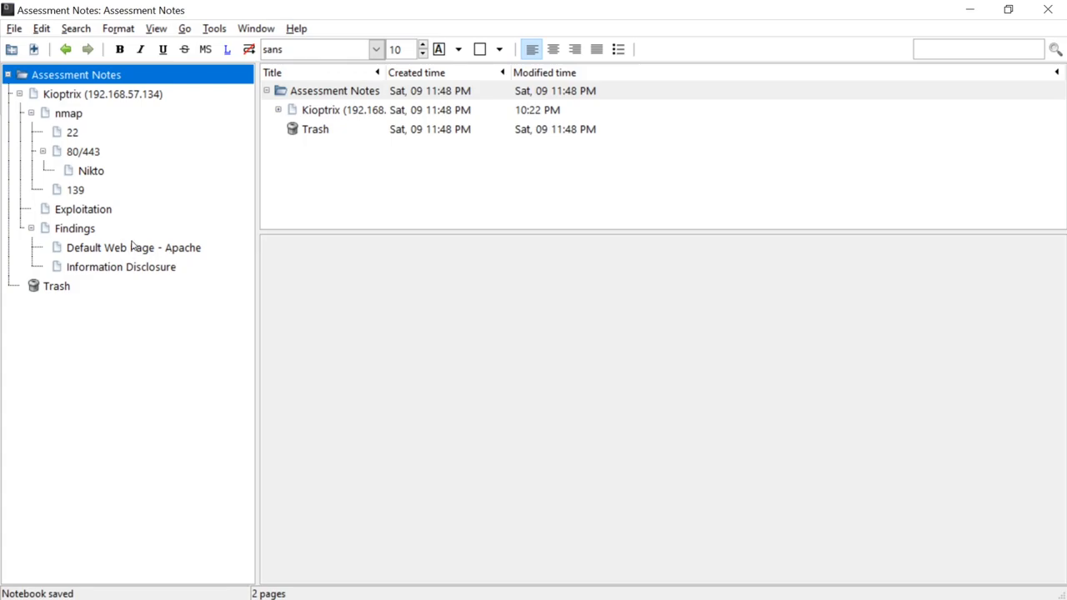
mouse_move(130, 227)
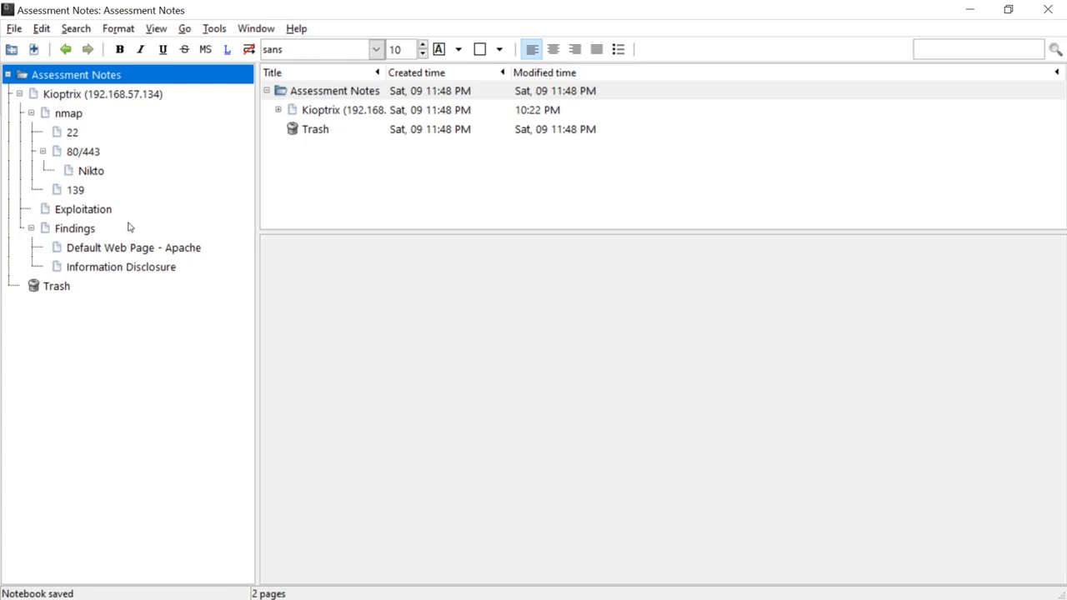
mouse_move(127, 217)
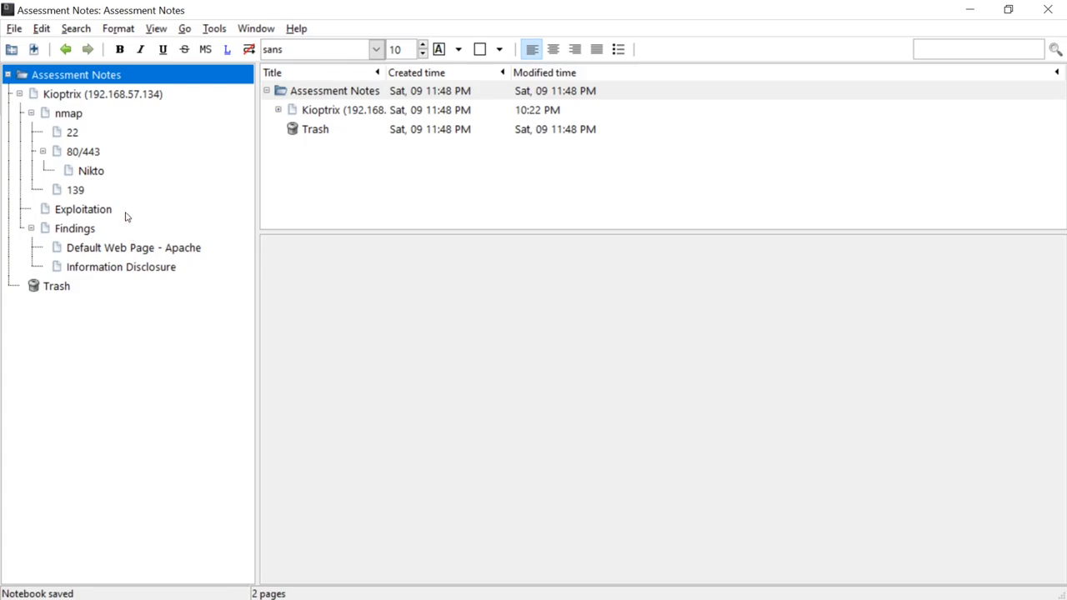
mouse_move(103, 104)
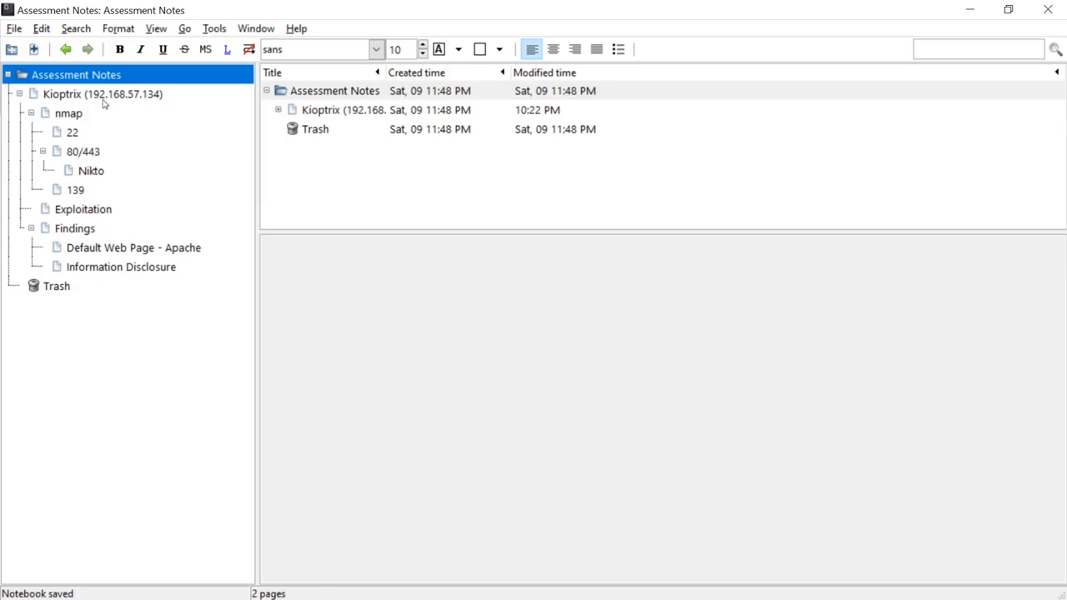
mouse_move(133, 107)
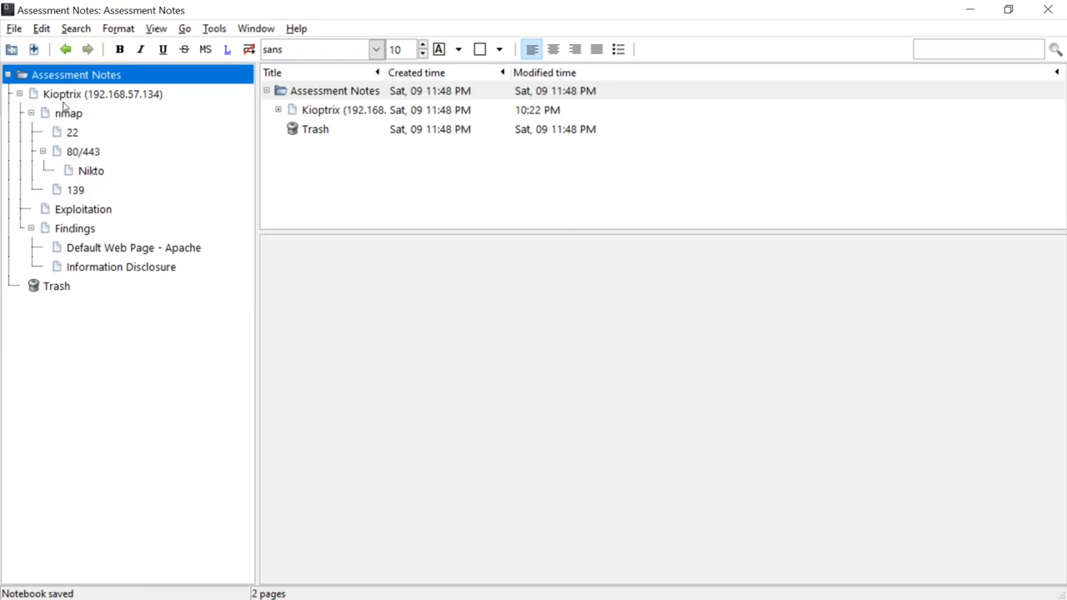
Review the Kioptrix nmap scan output, then view the port 22 OpenSSH 2.9p2 notes.
click(104, 93)
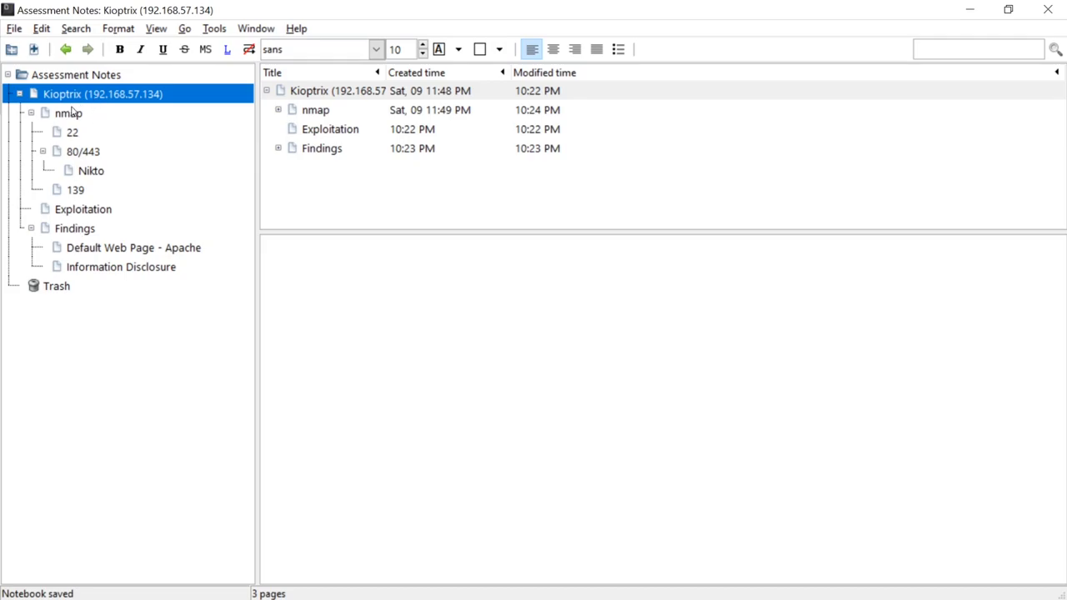
click(68, 114)
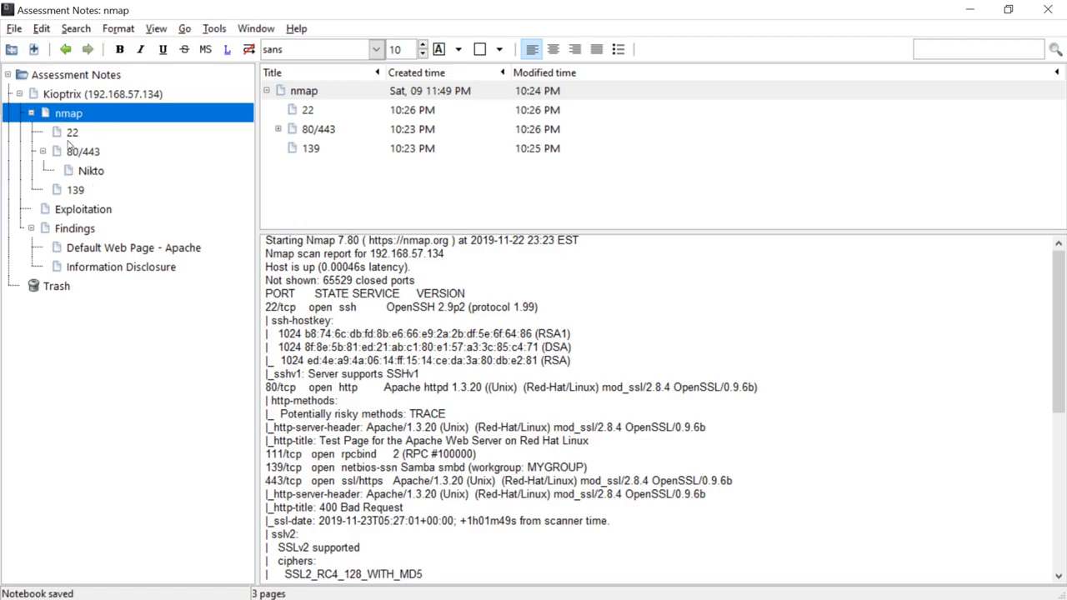
scroll(down, 3)
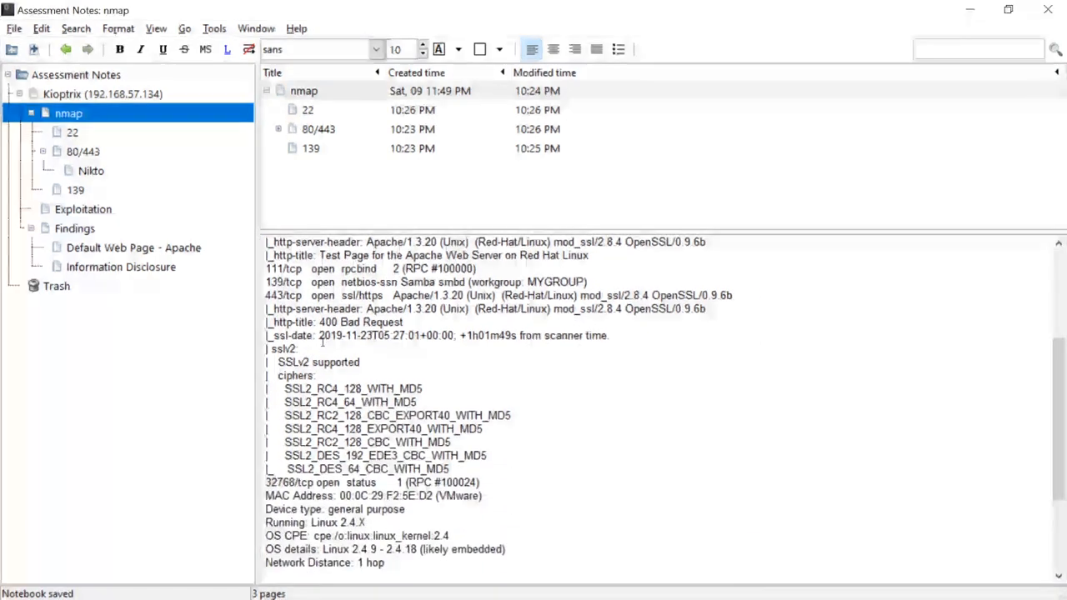
click(72, 132)
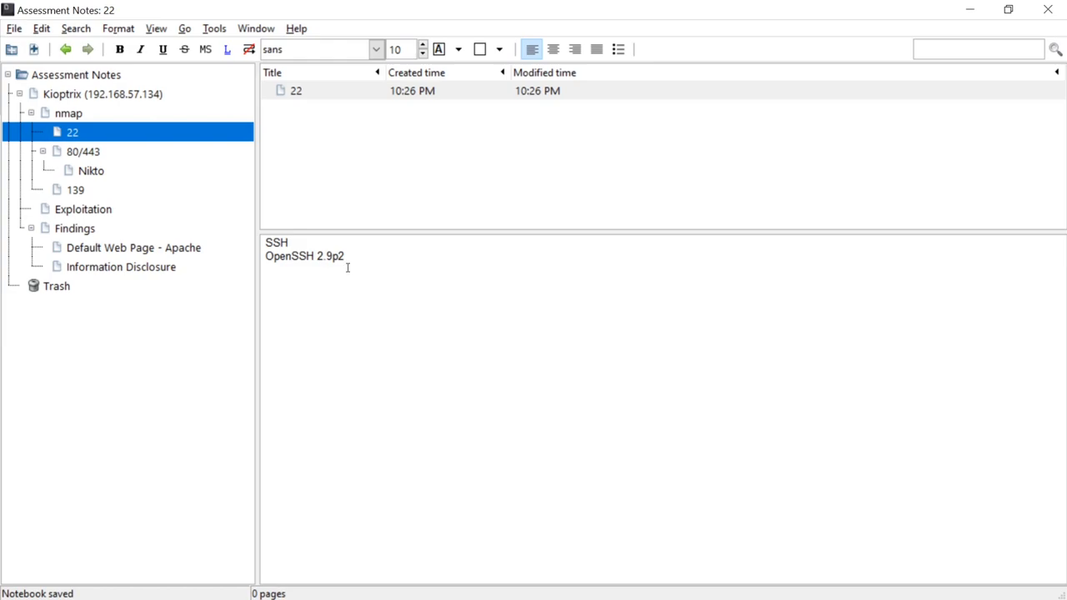
Review the 80/443 and Nikto pages, then view the port 139 Samba 2.2.1a notes.
click(84, 150)
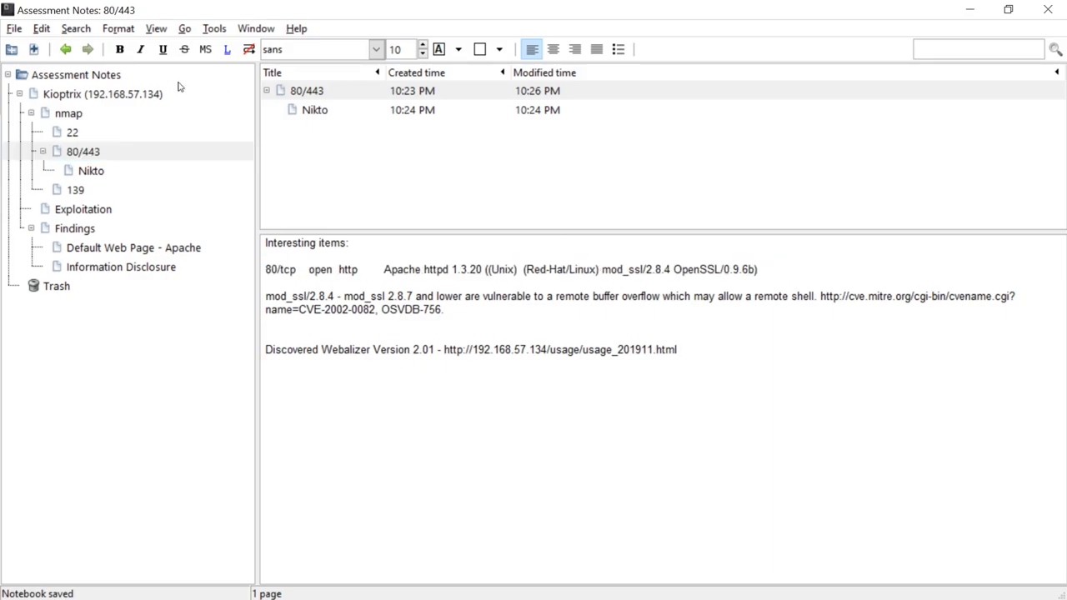
click(90, 170)
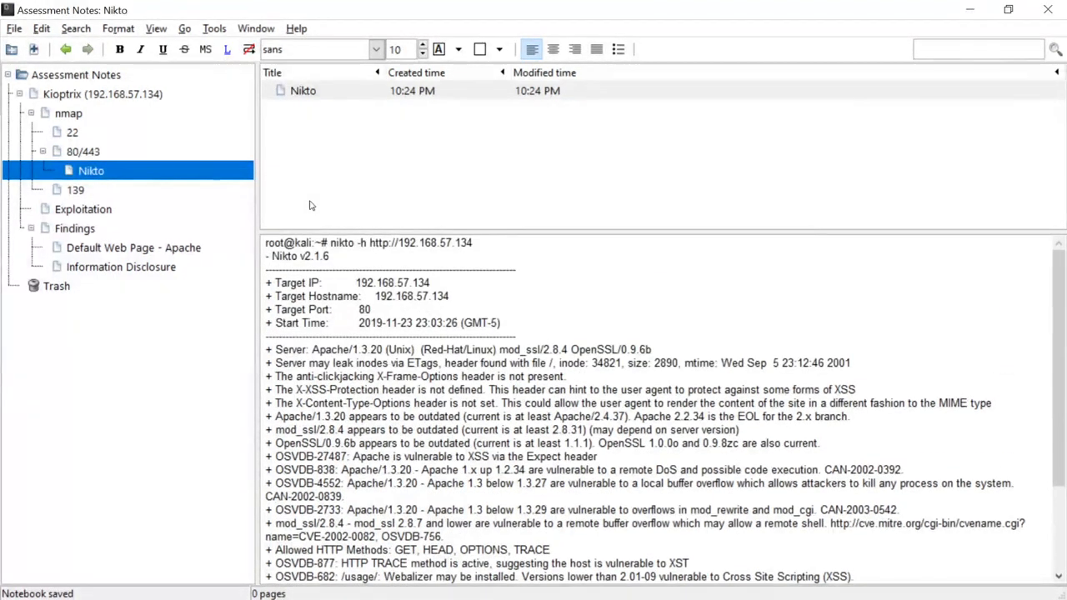
click(77, 190)
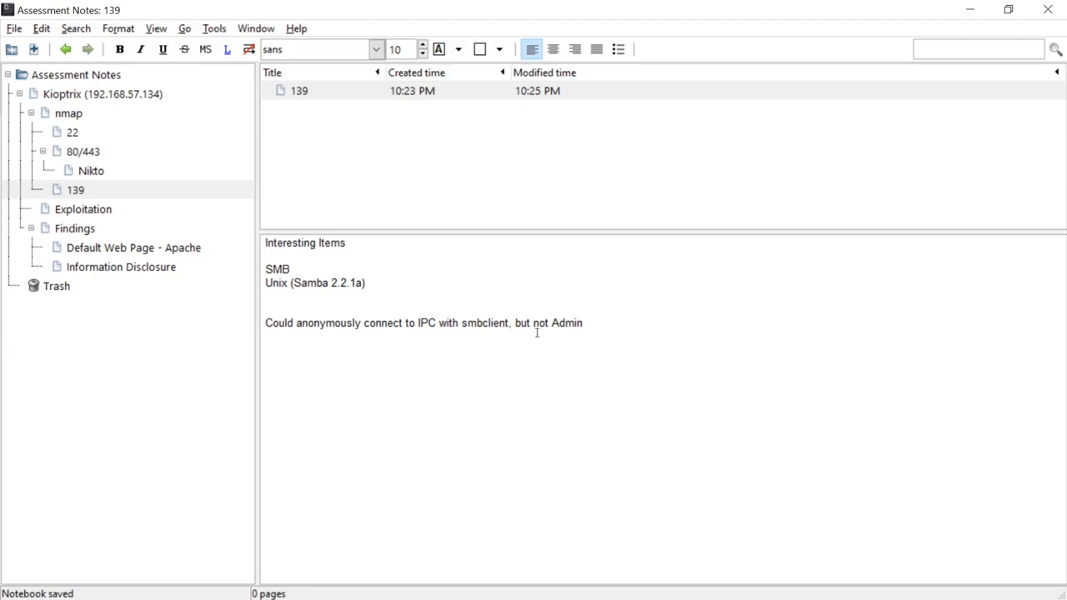
Place the cursor after the Samba version line, then view the empty Exploitation page.
click(364, 283)
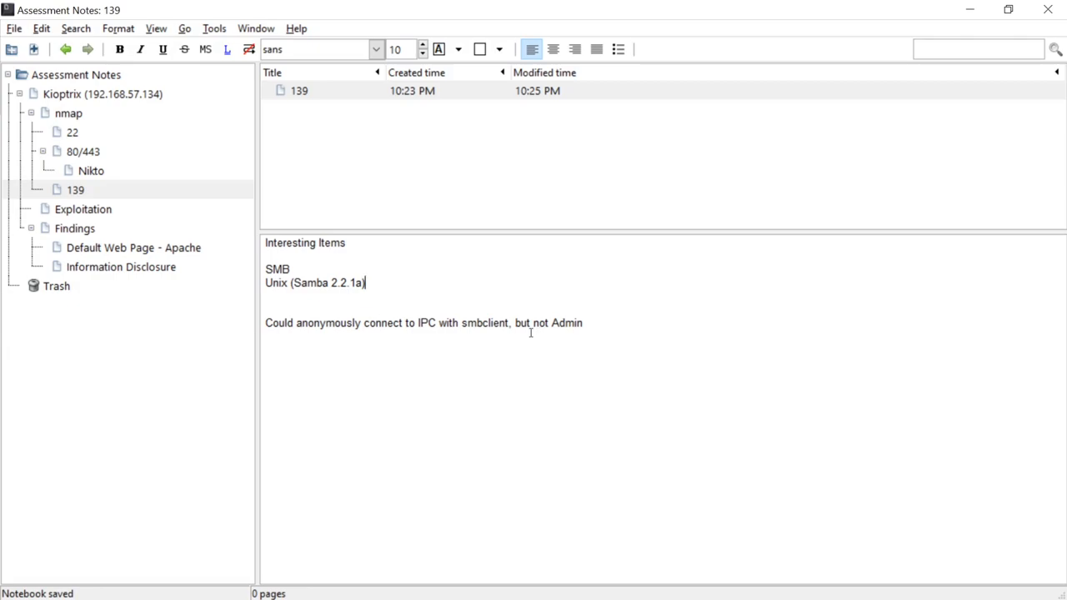
mouse_move(519, 331)
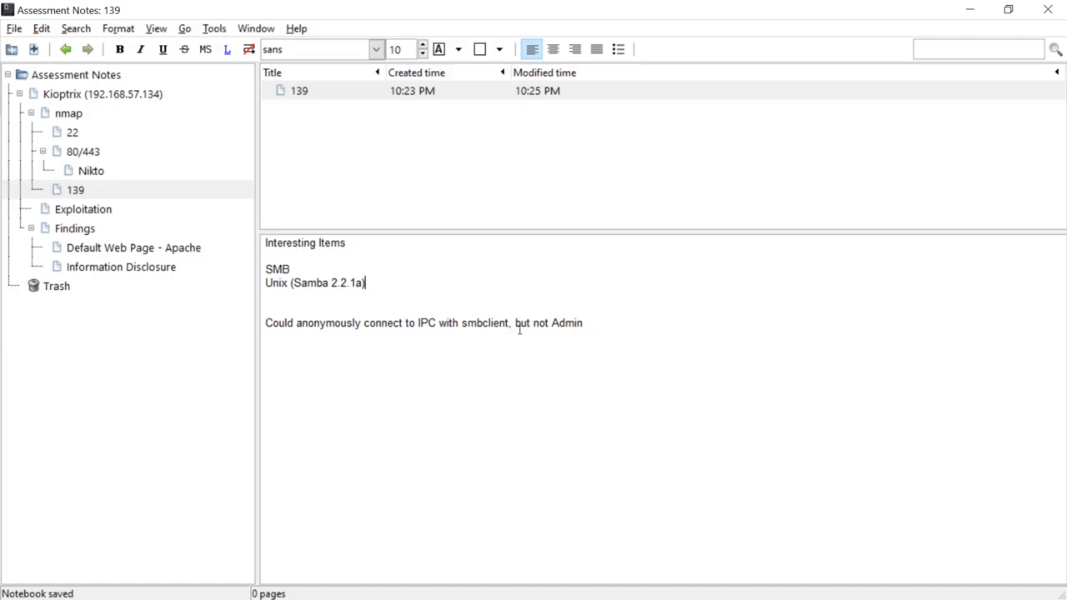
mouse_move(487, 285)
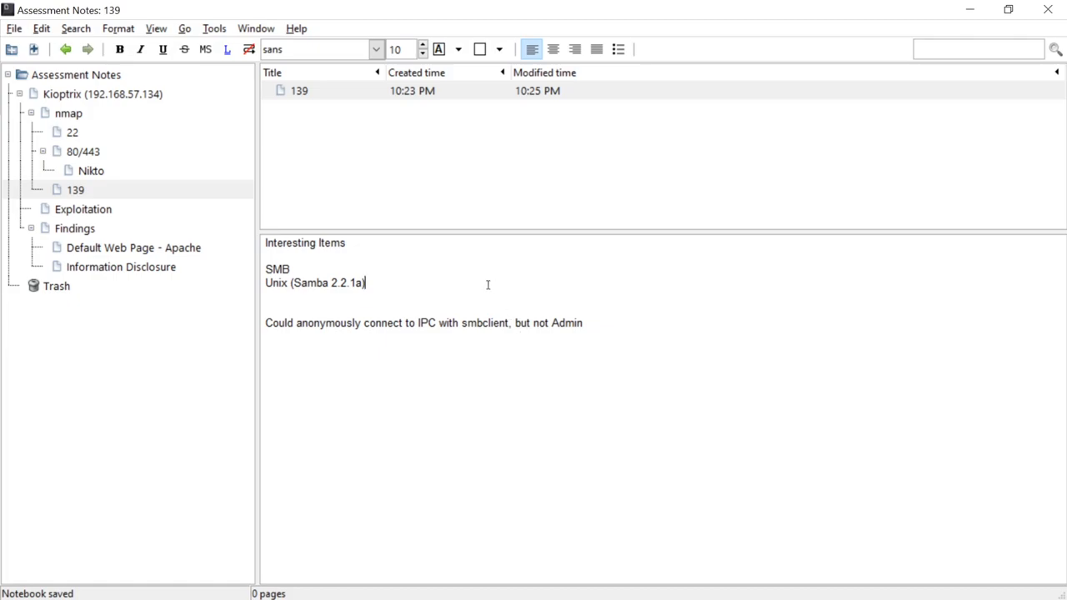
mouse_move(90, 215)
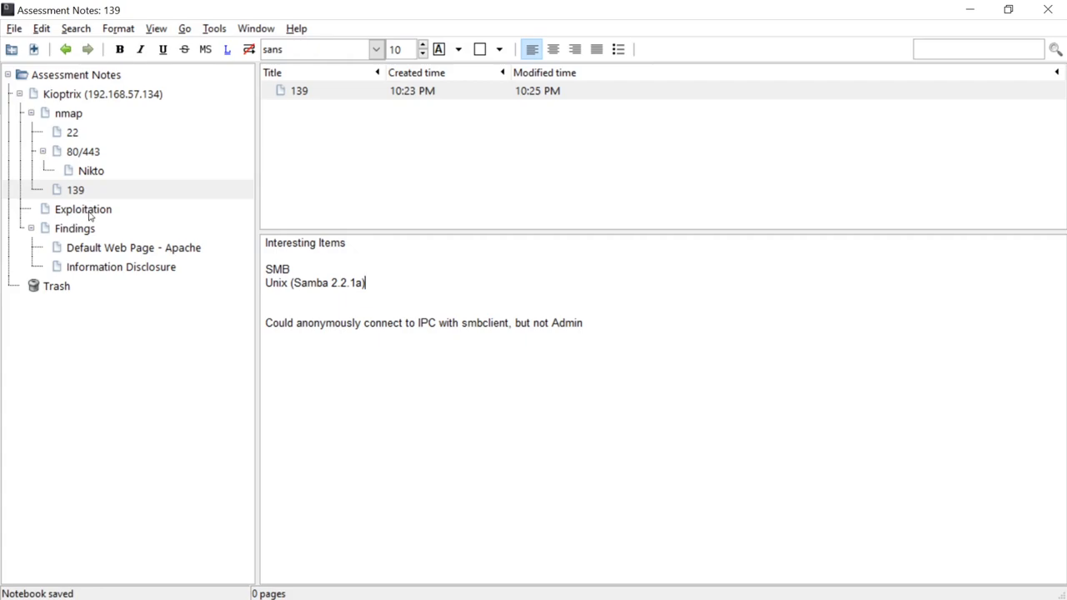
click(83, 210)
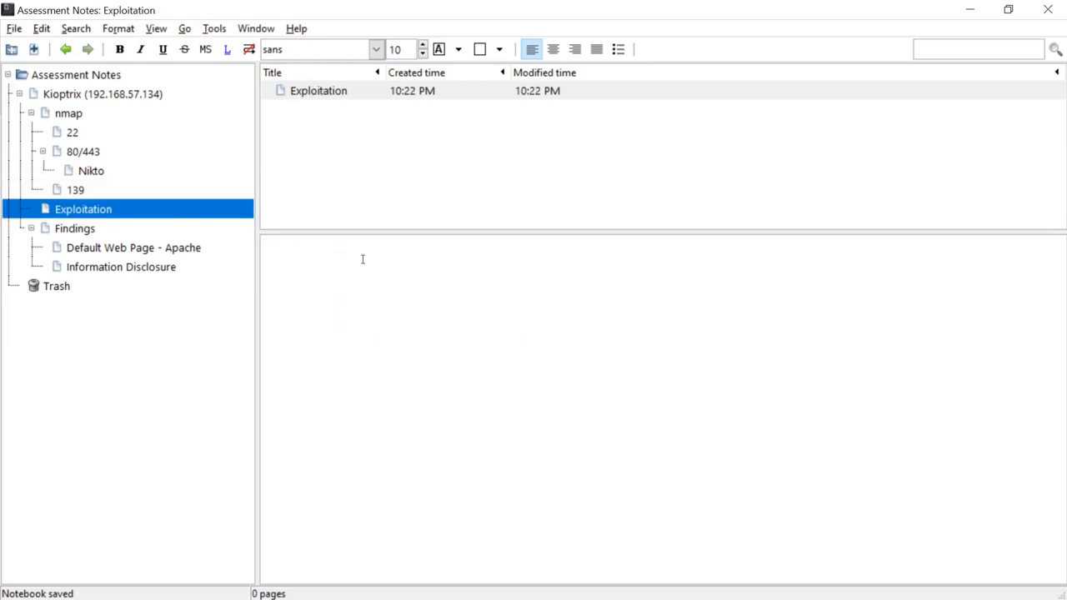
mouse_move(81, 233)
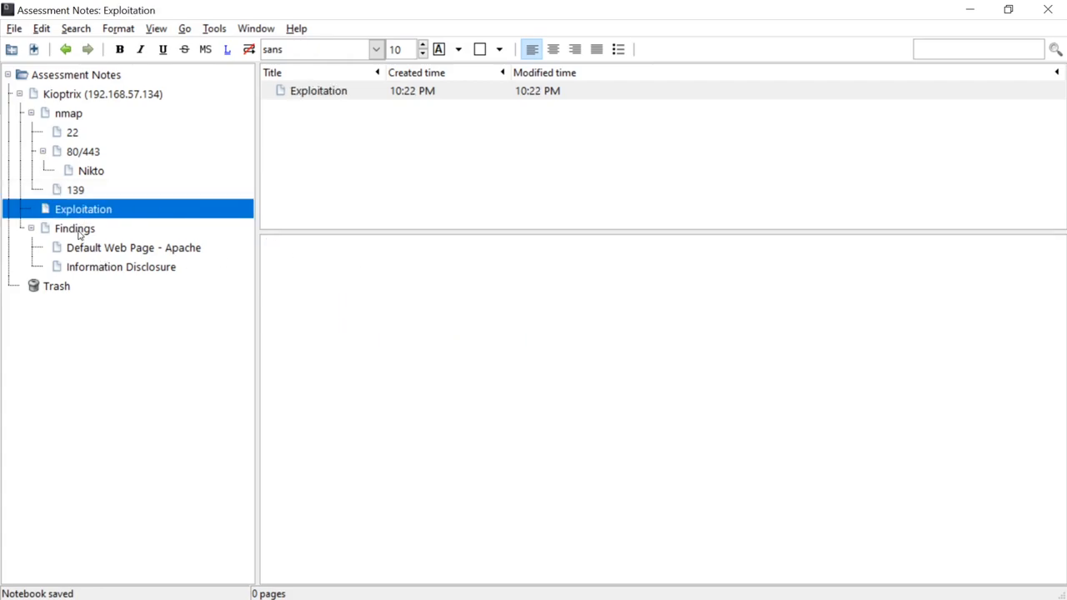
Review Findings and the Default Web Page - Apache finding, then view Information Disclosure.
click(75, 226)
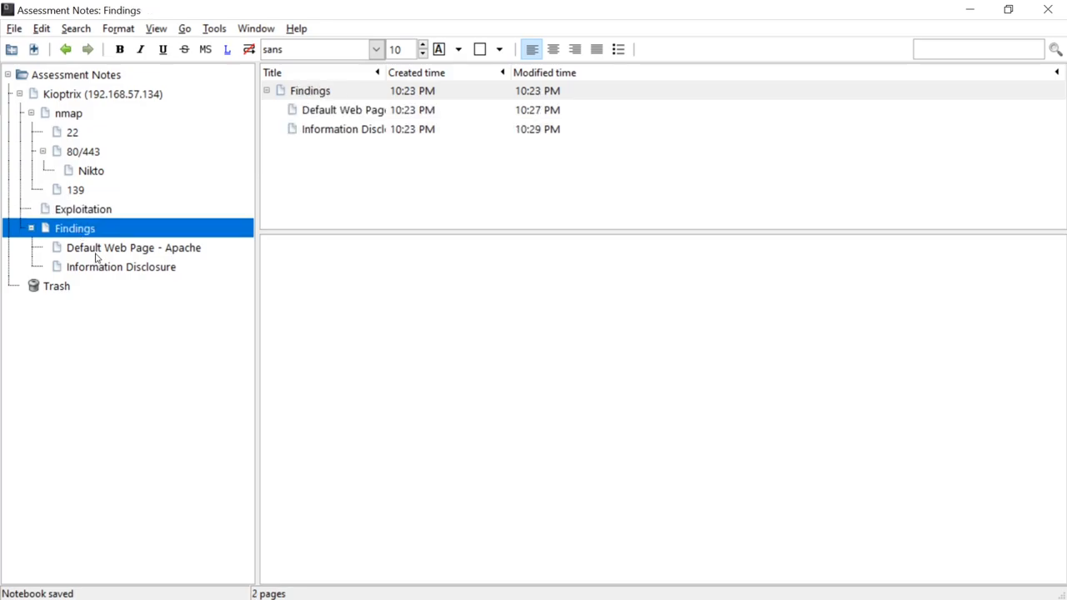
click(134, 247)
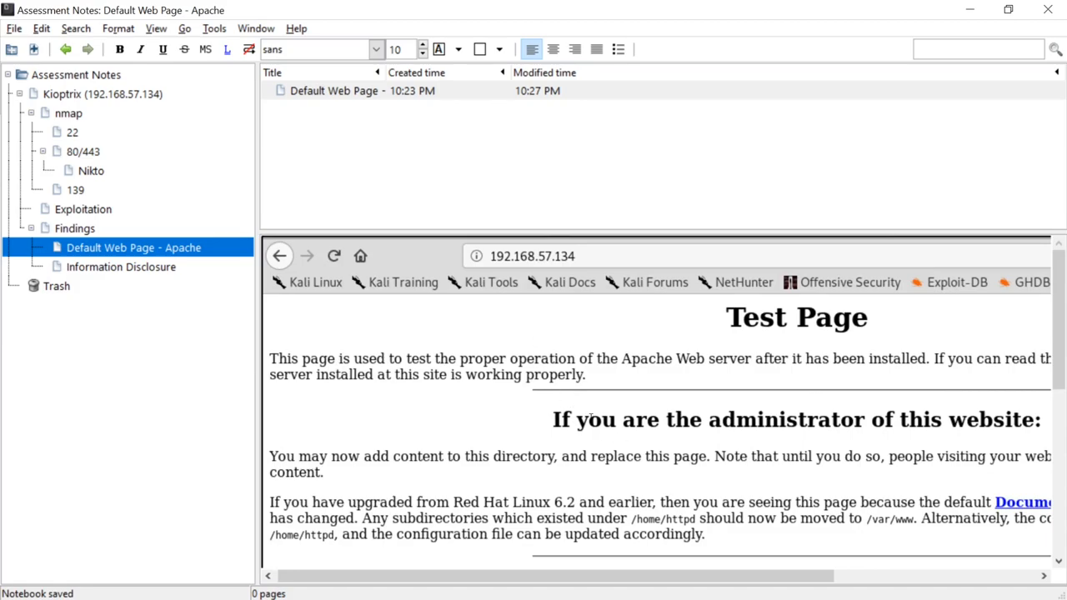
scroll(down, 3)
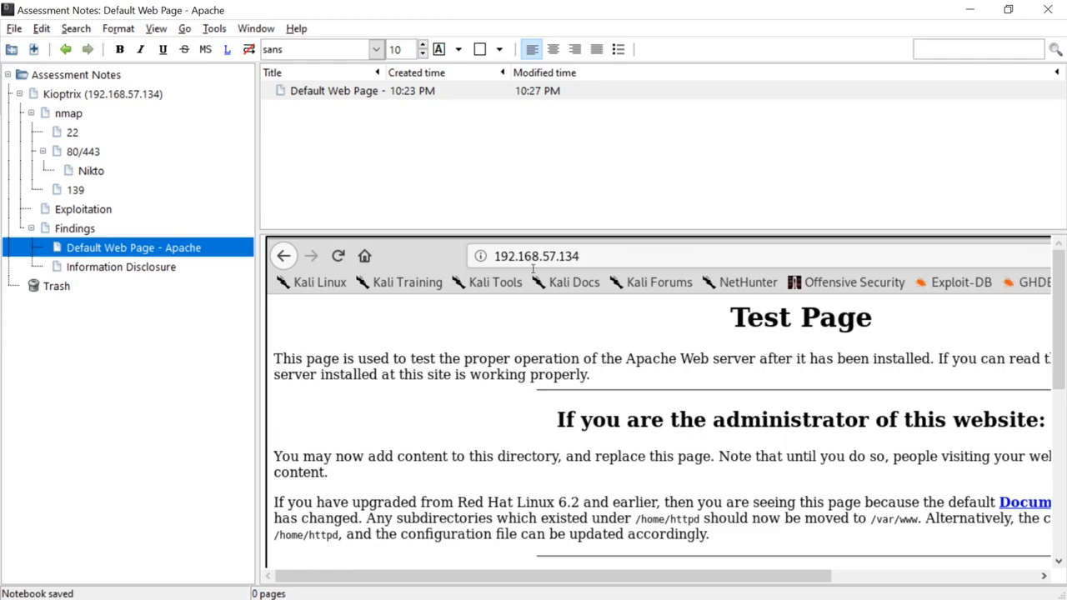
click(120, 267)
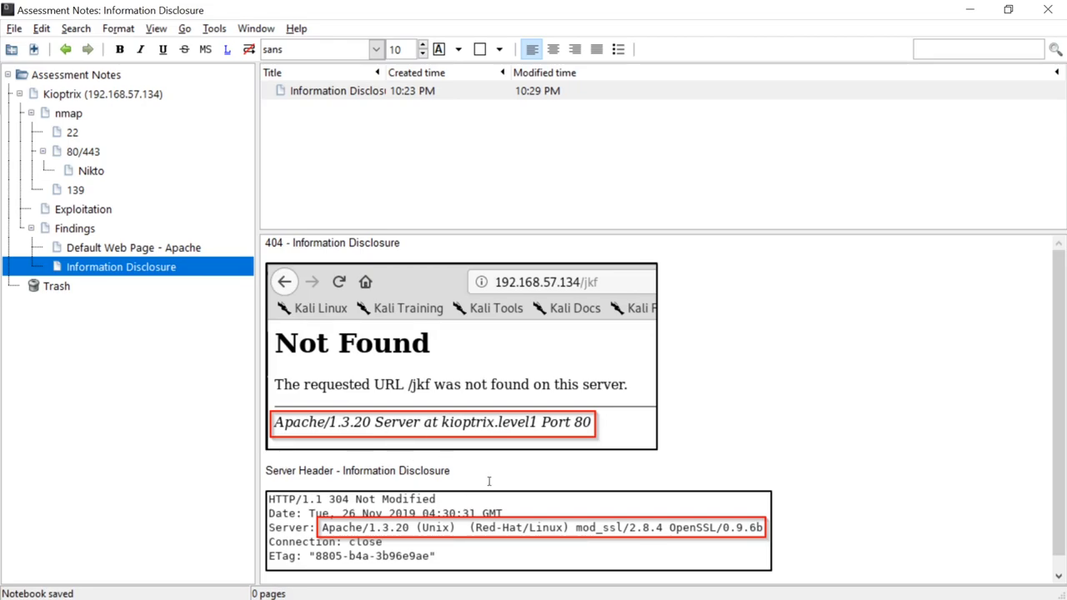
mouse_move(535, 474)
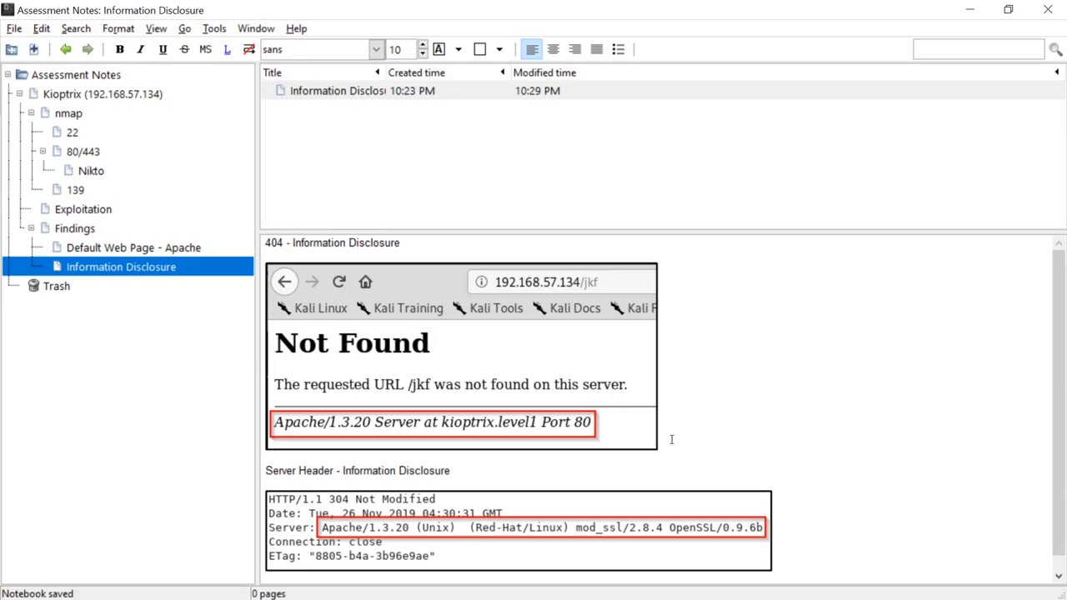
mouse_move(577, 440)
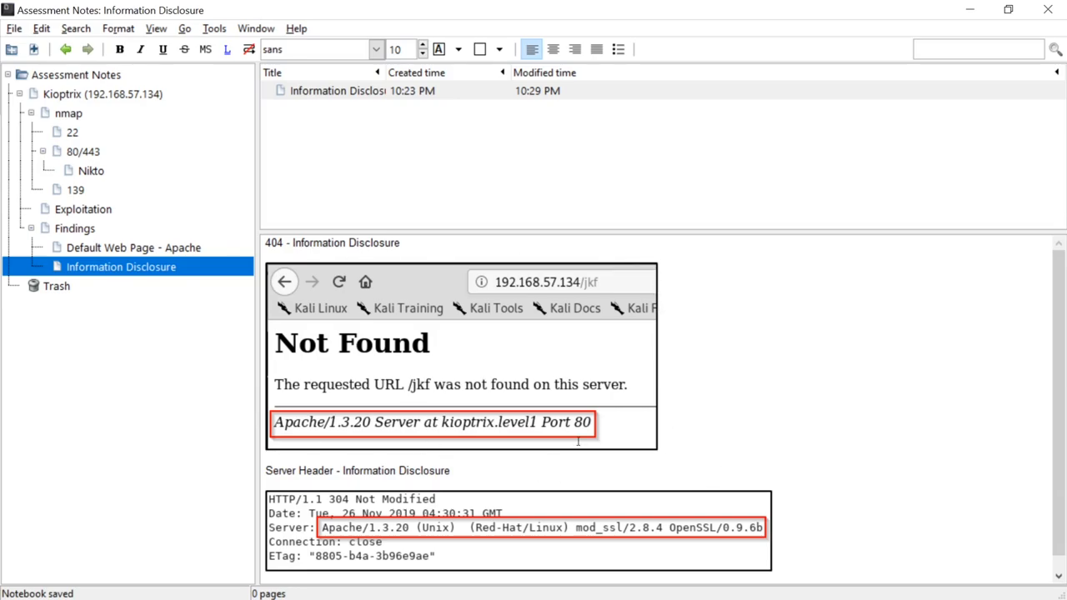
mouse_move(294, 401)
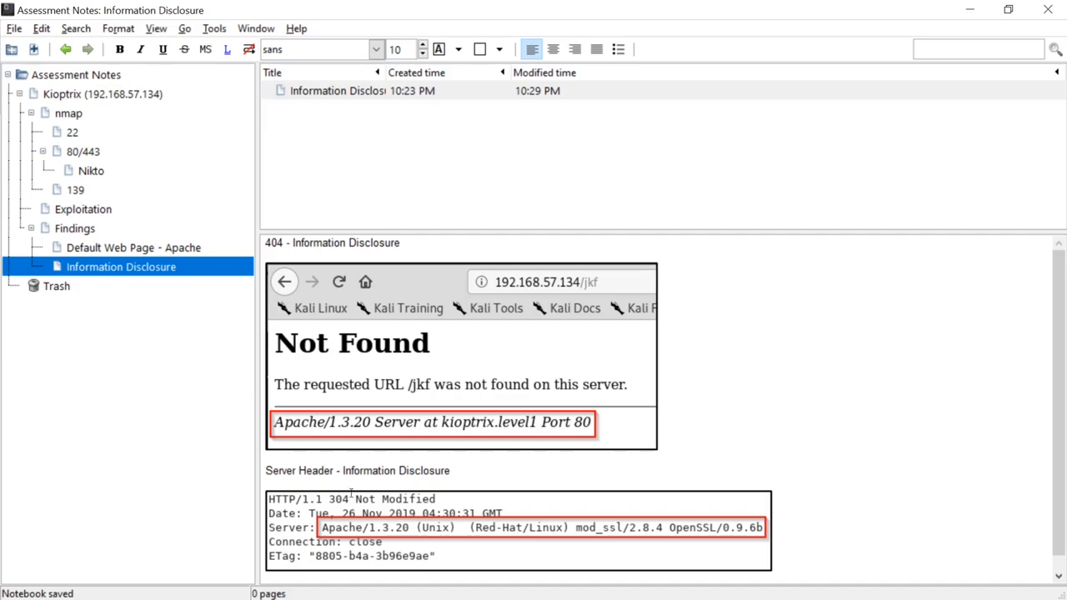
mouse_move(356, 484)
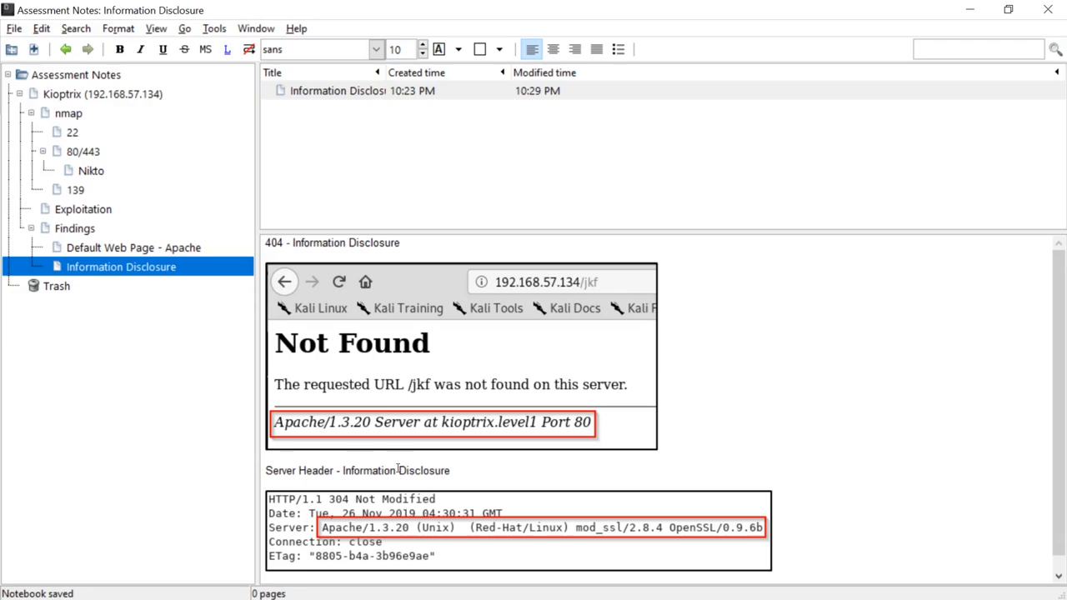
mouse_move(604, 297)
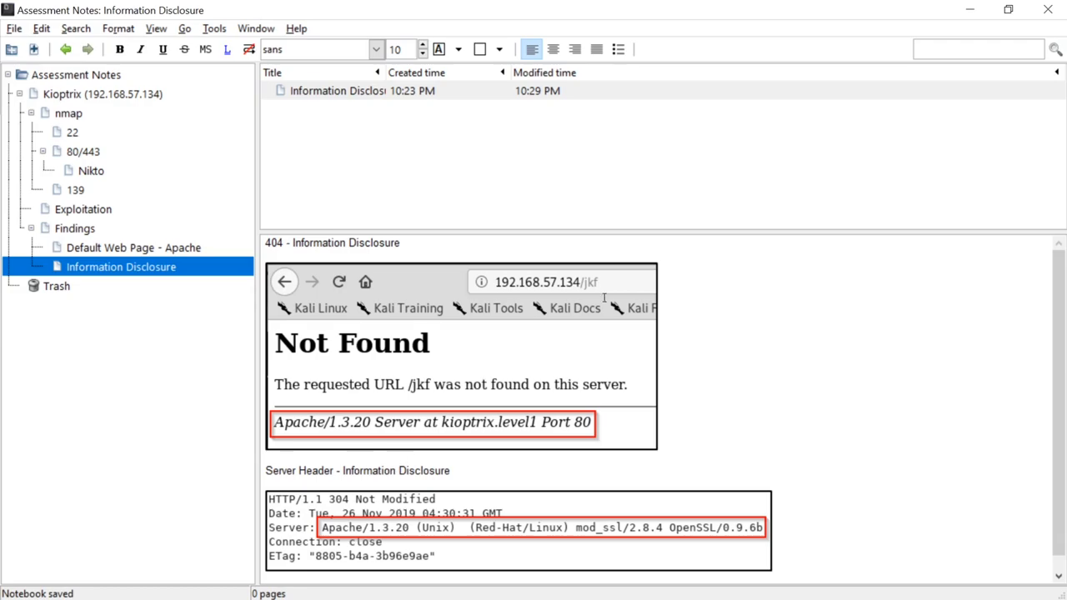
mouse_move(481, 260)
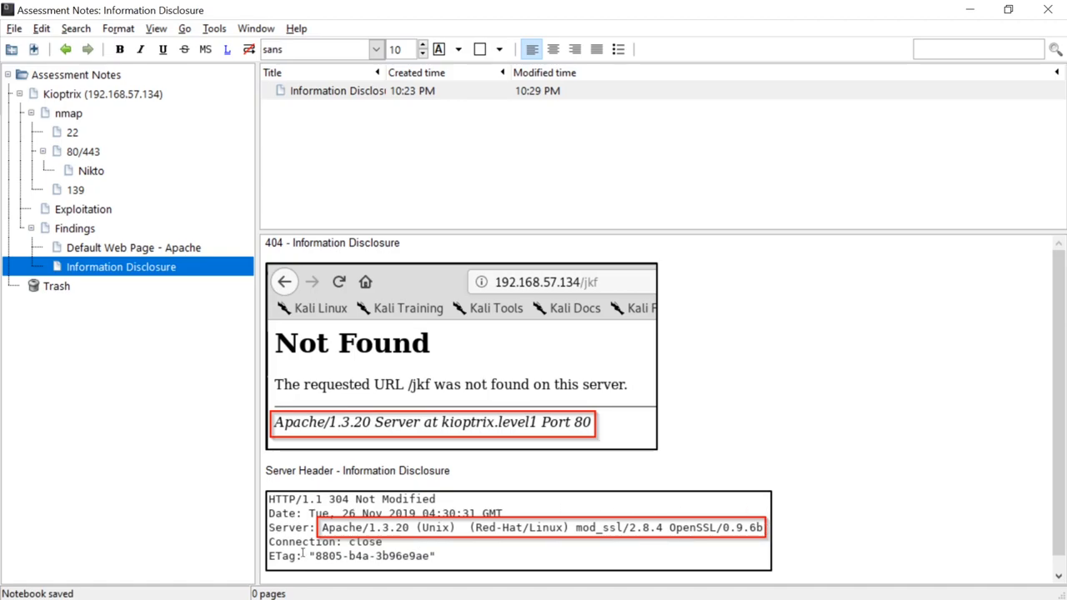
mouse_move(804, 357)
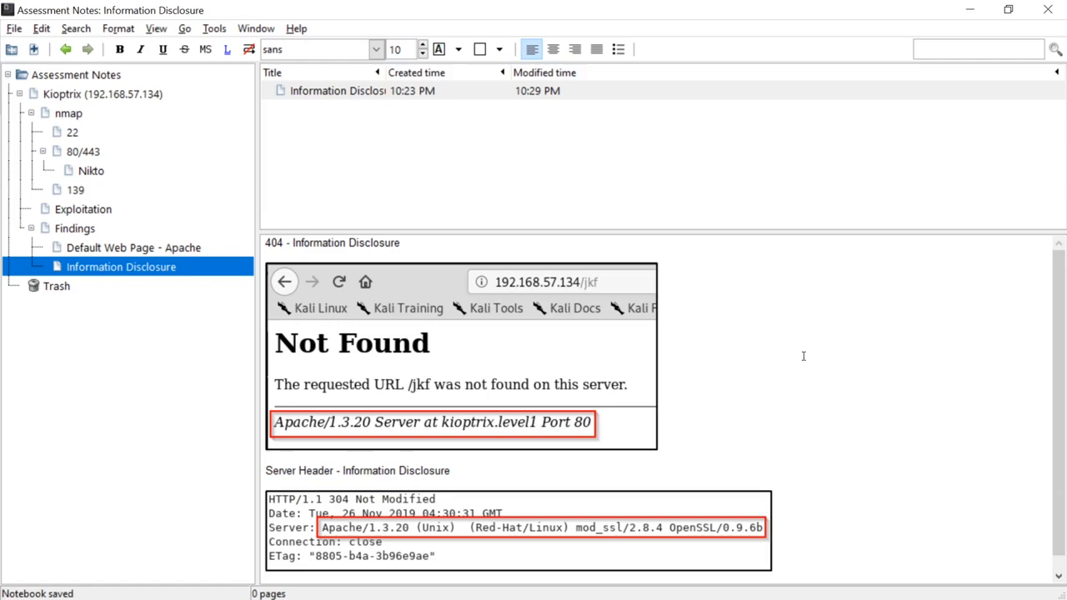
mouse_move(244, 308)
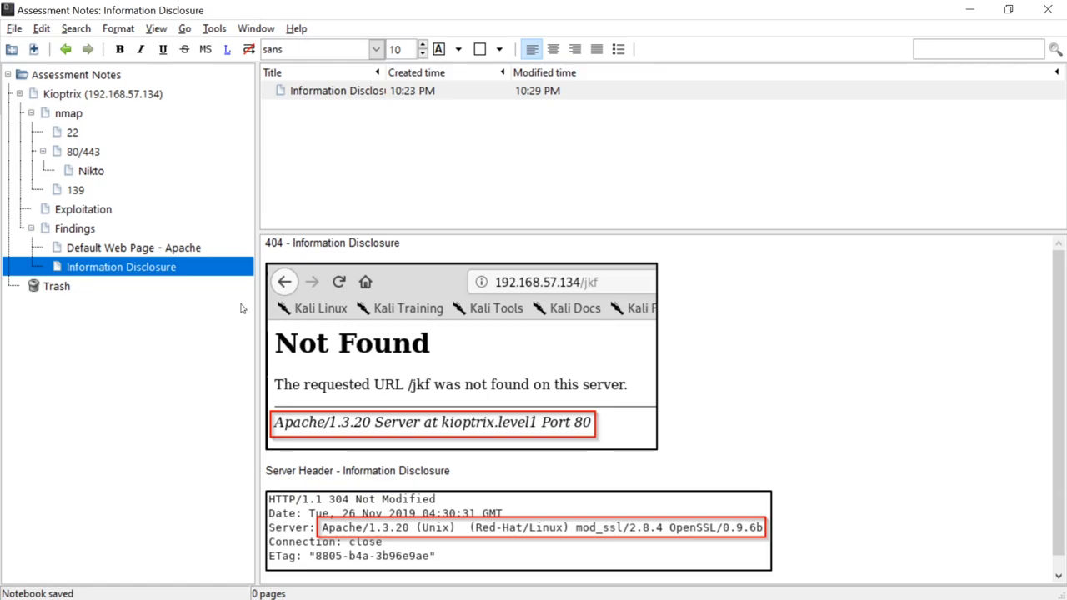